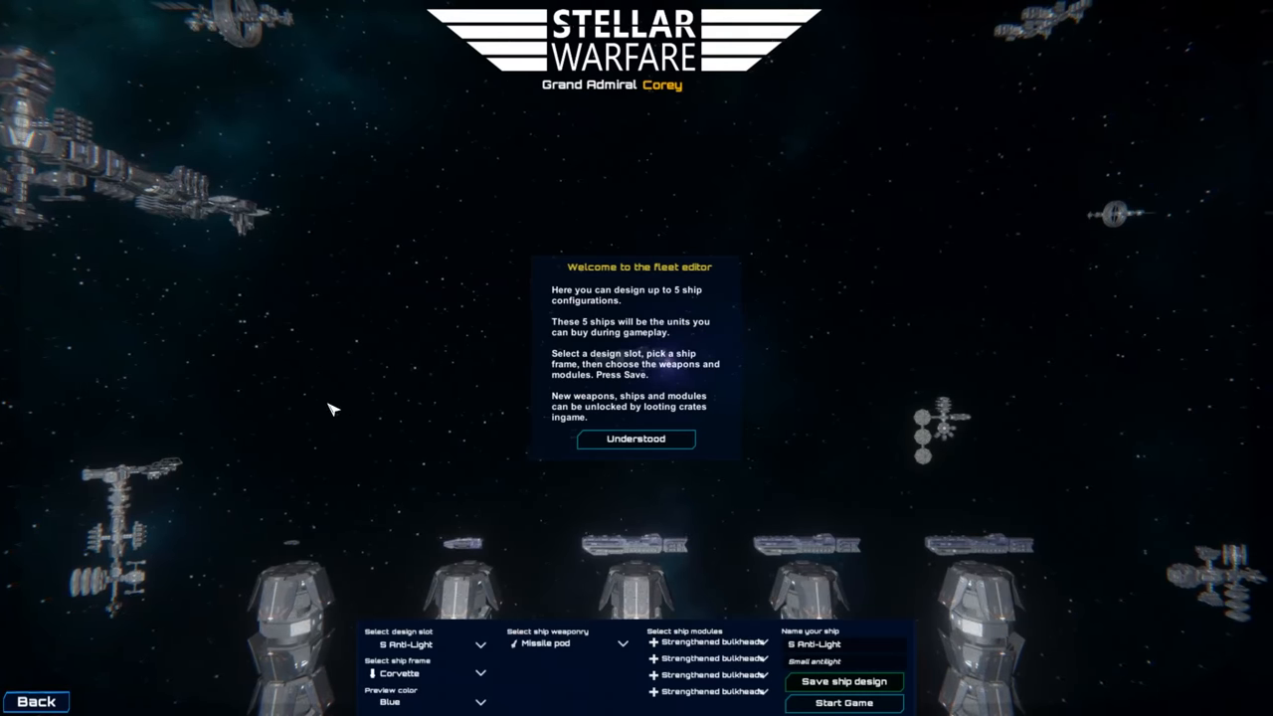
mouse_move(633, 456)
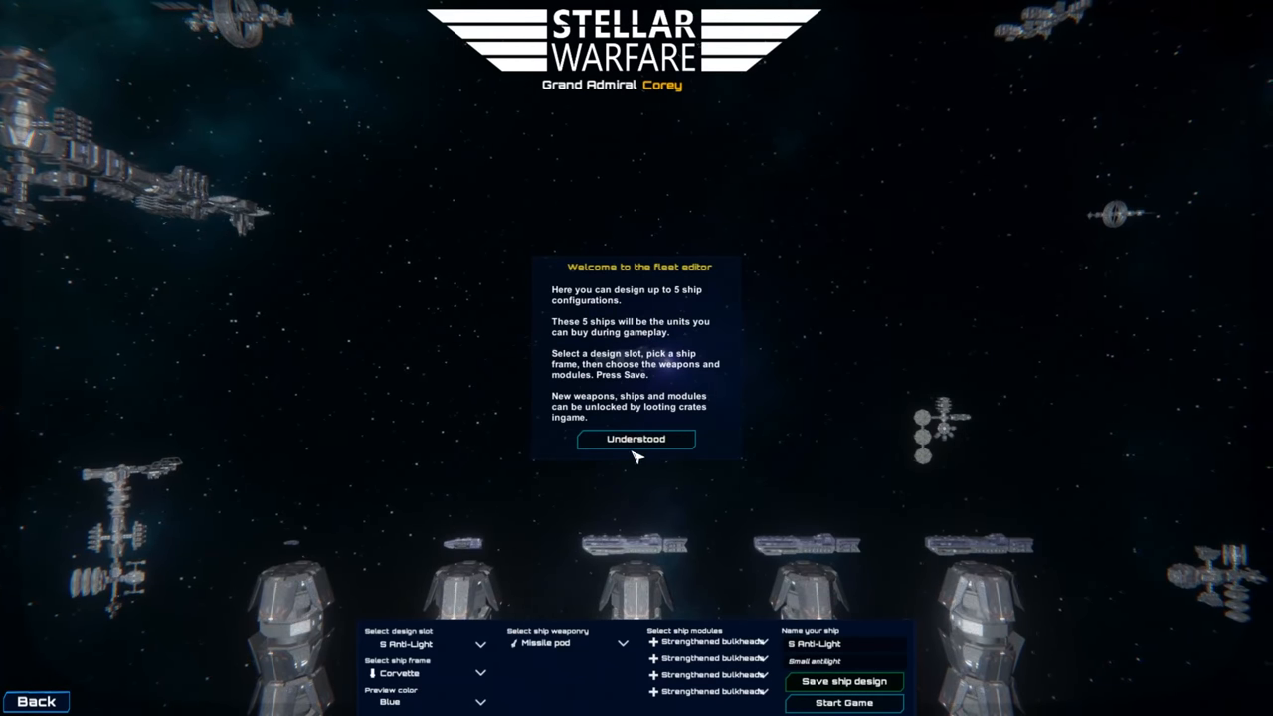
Dismiss the welcome notice and set the corvette's first module to Recycled materials
left_click(634, 438)
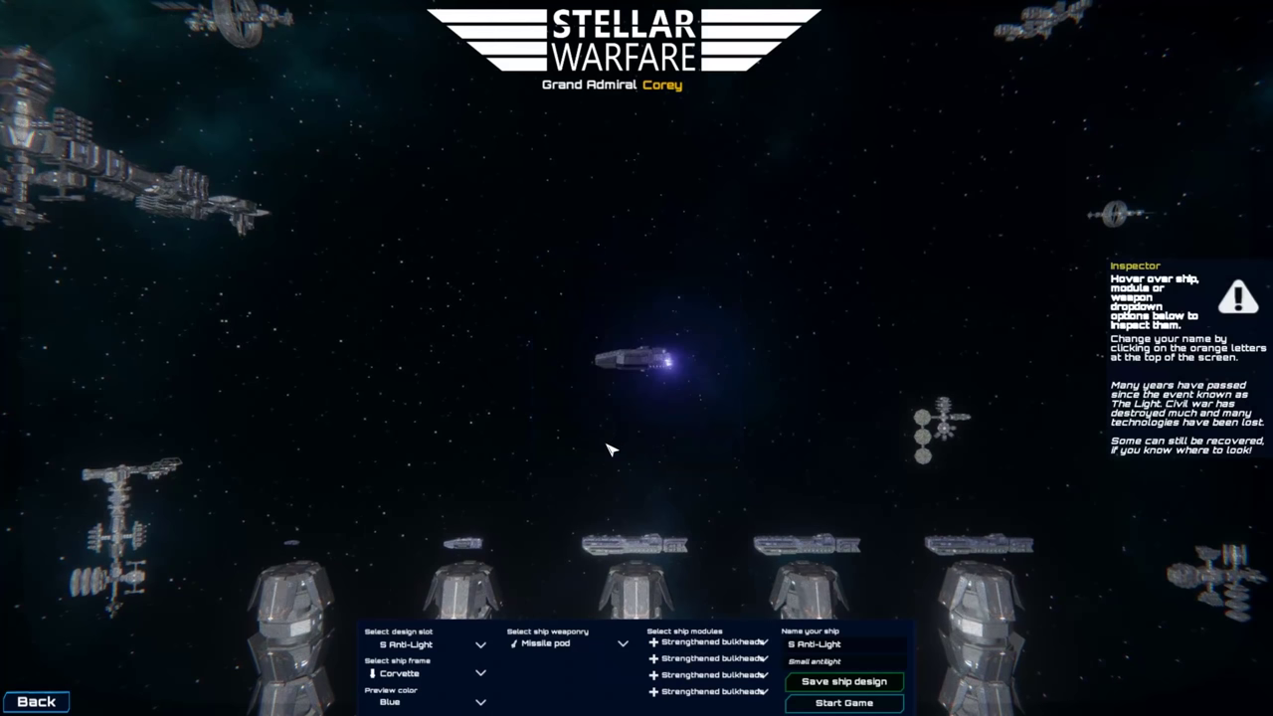
left_click(427, 642)
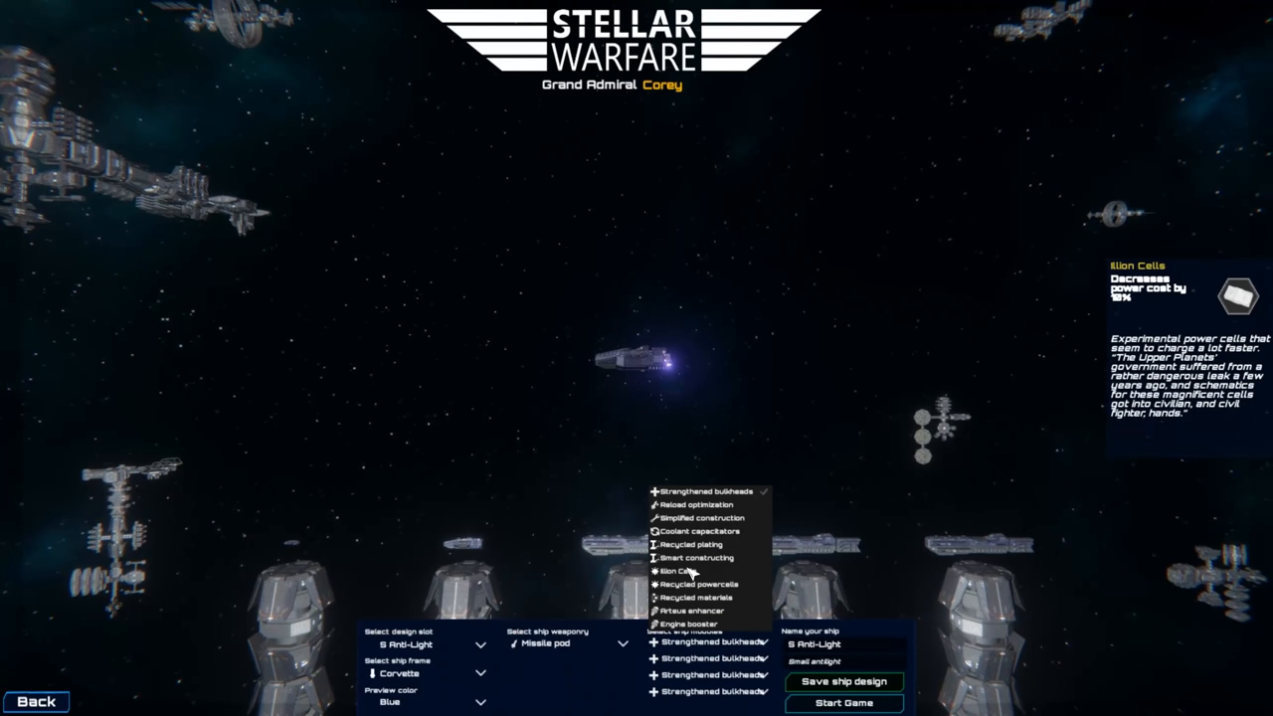
left_click(696, 598)
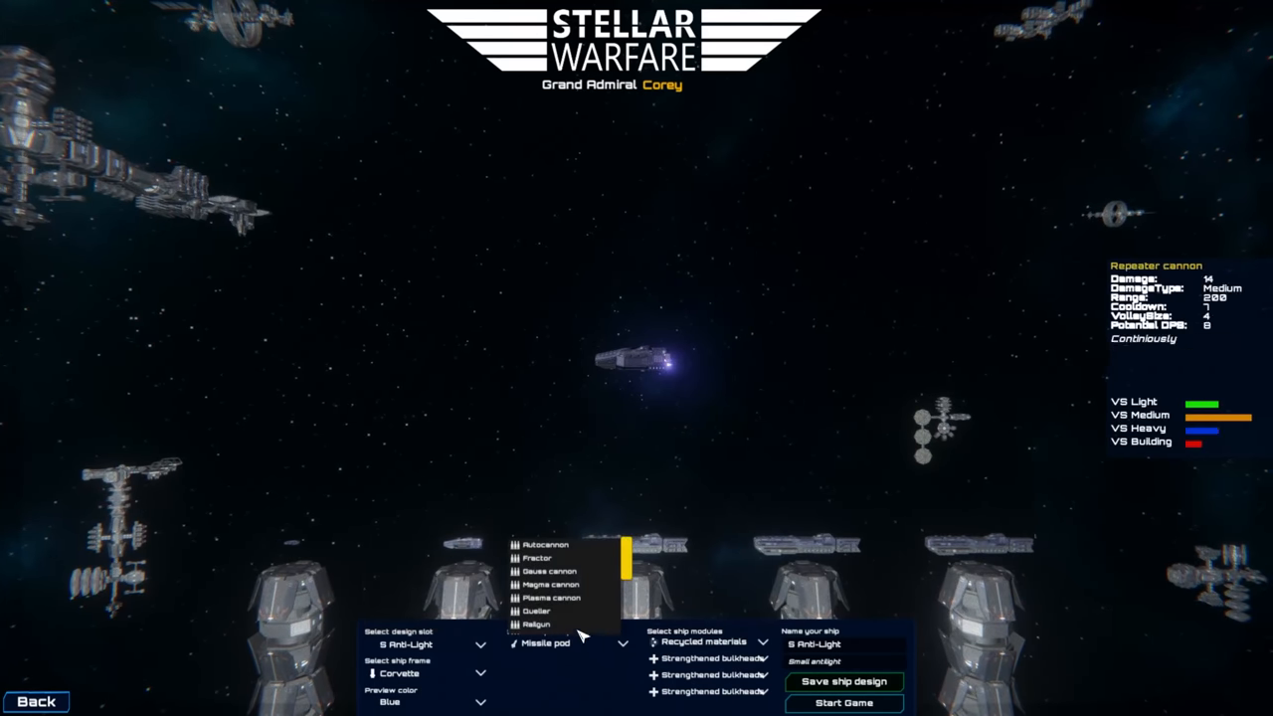
mouse_move(545, 613)
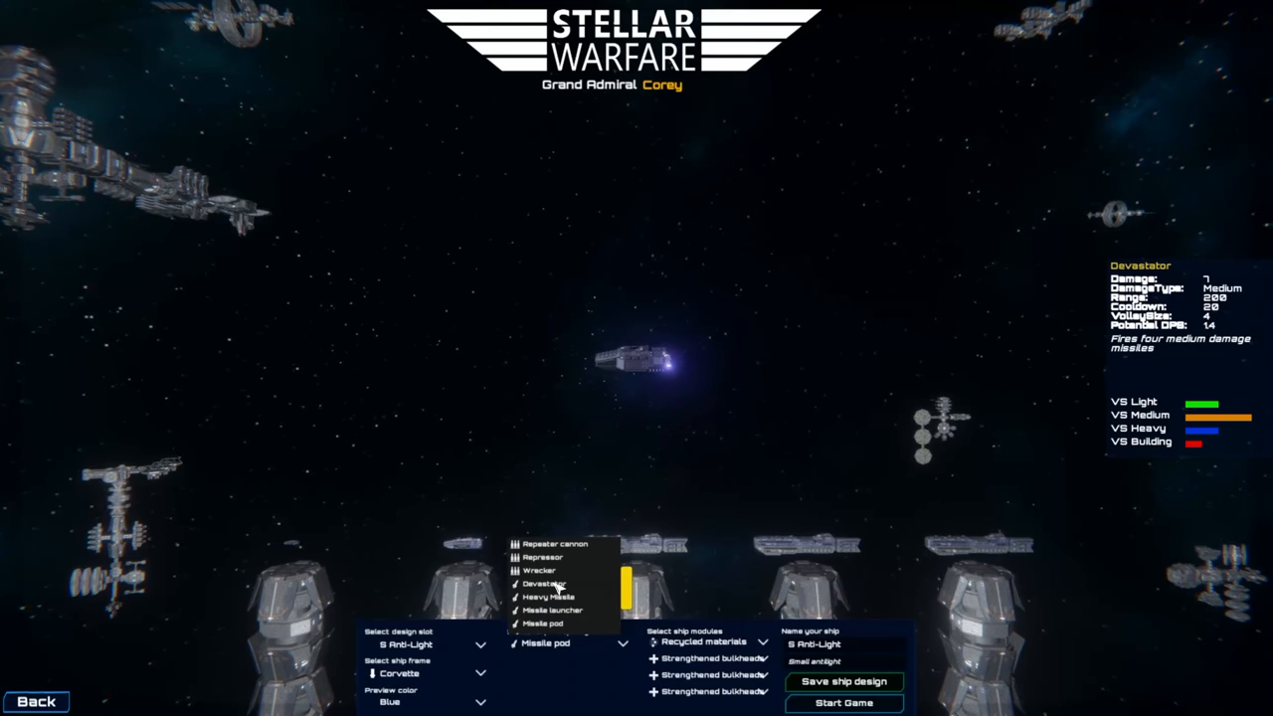
Set the first weapon to Missile pod
left_click(549, 612)
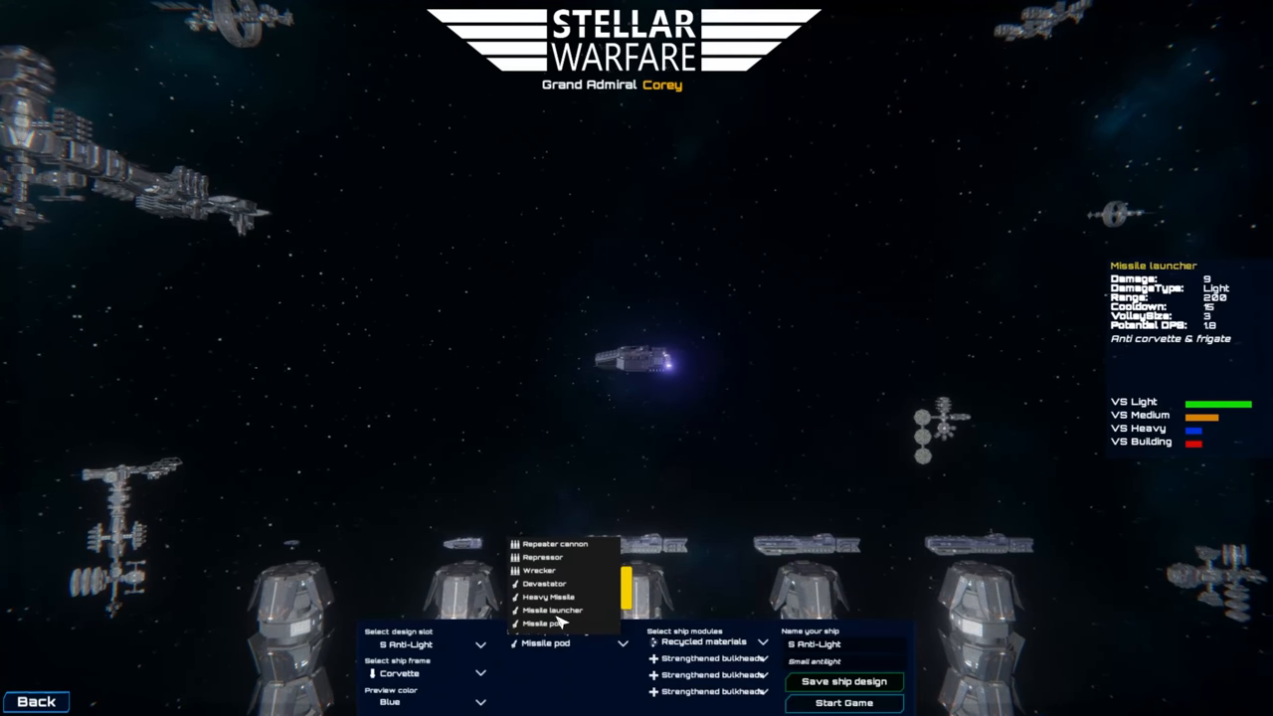
left_click(541, 608)
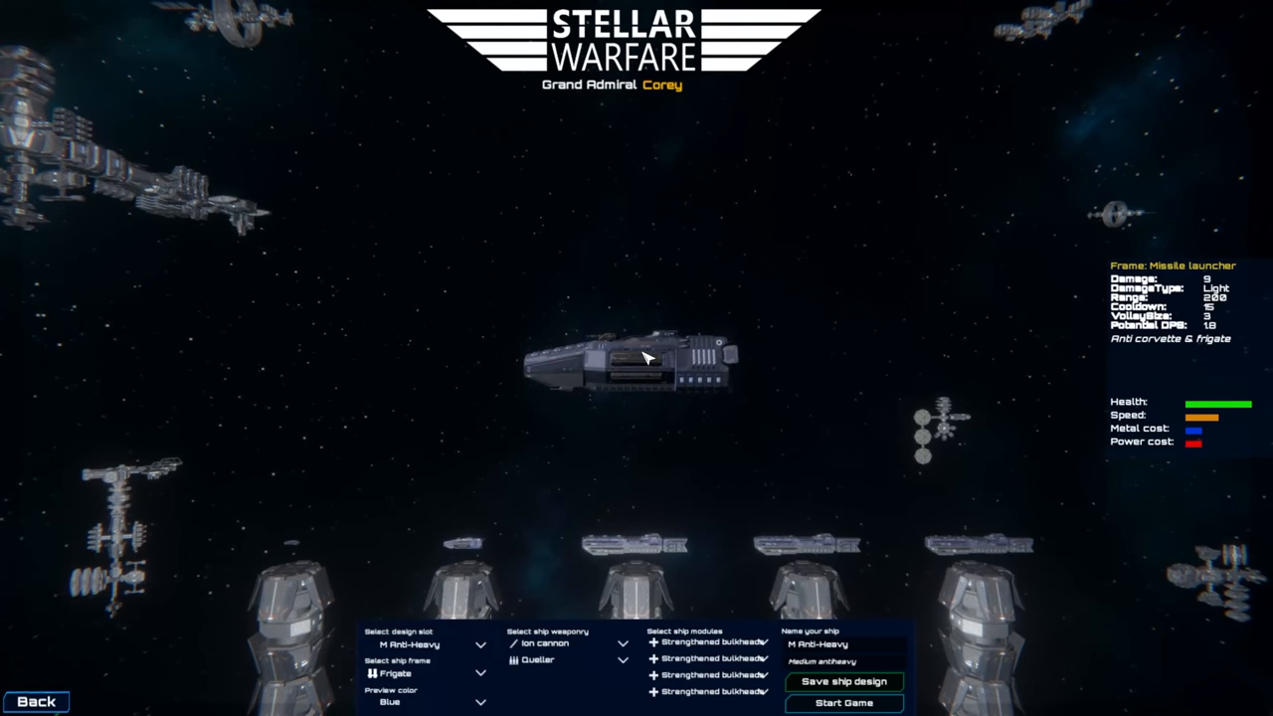
Load the Dreadnought design slot and give it the Taibe ship frame
left_click(480, 642)
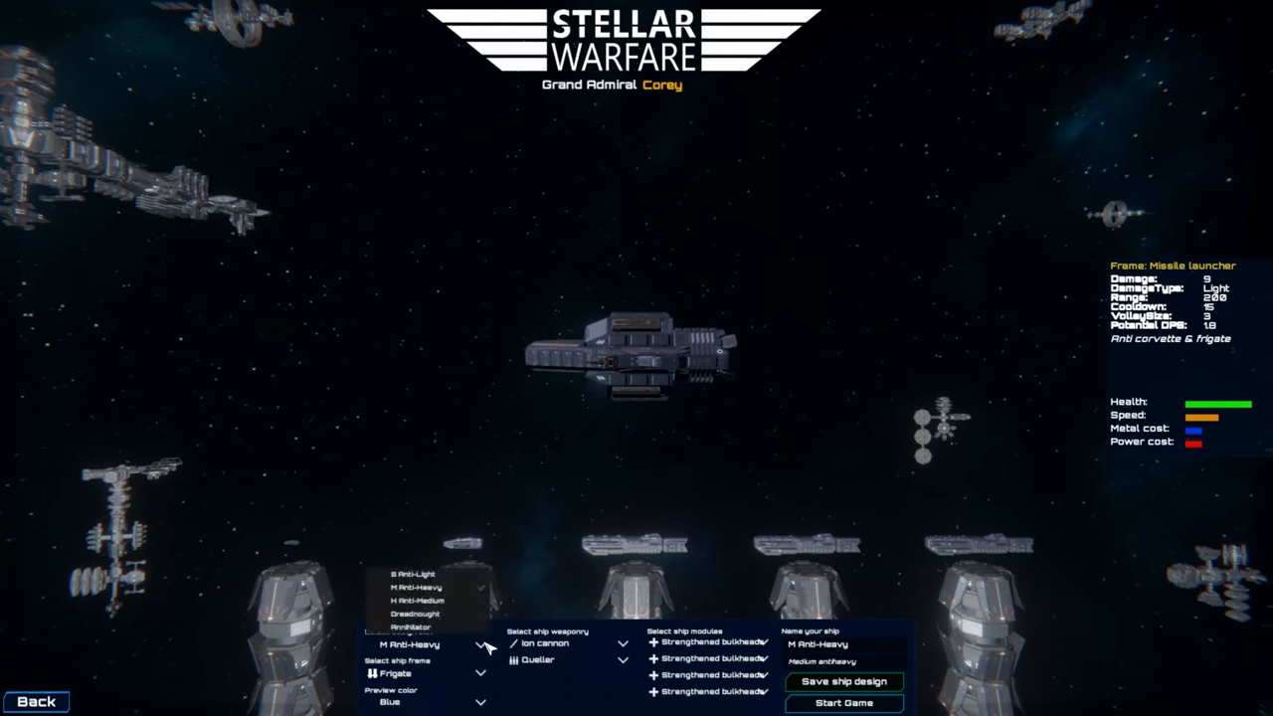
left_click(403, 617)
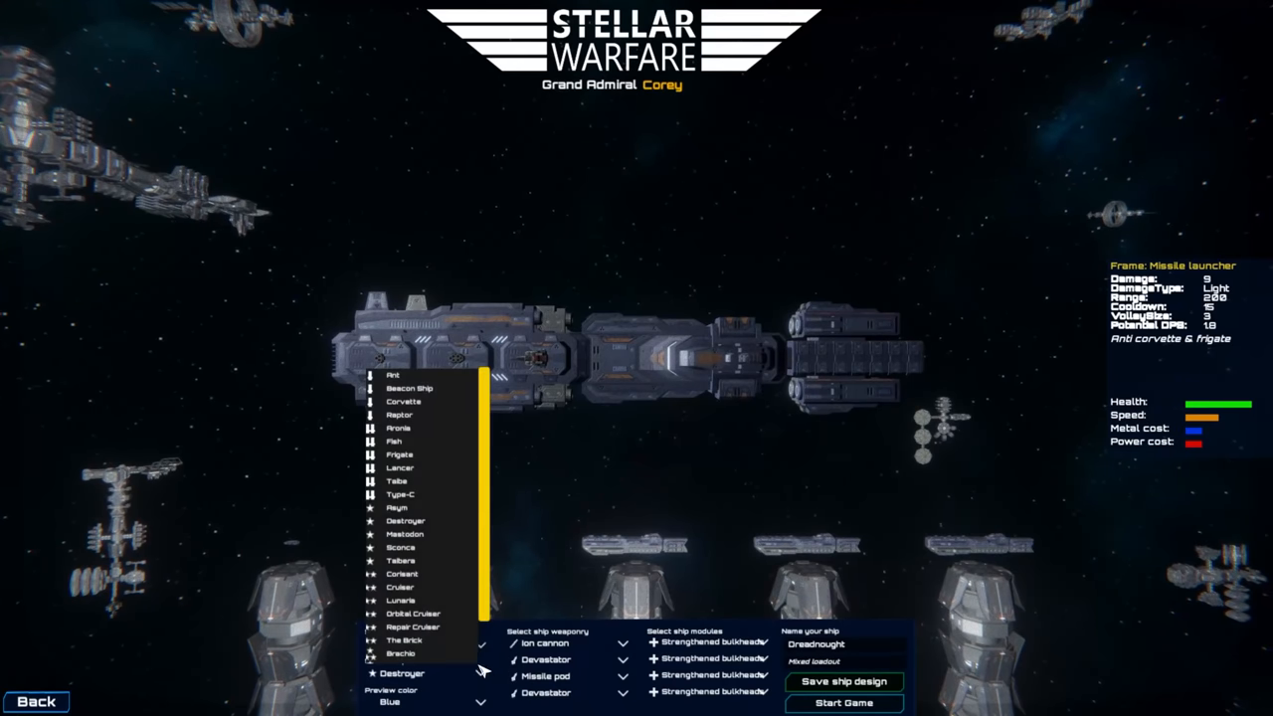
left_click(402, 586)
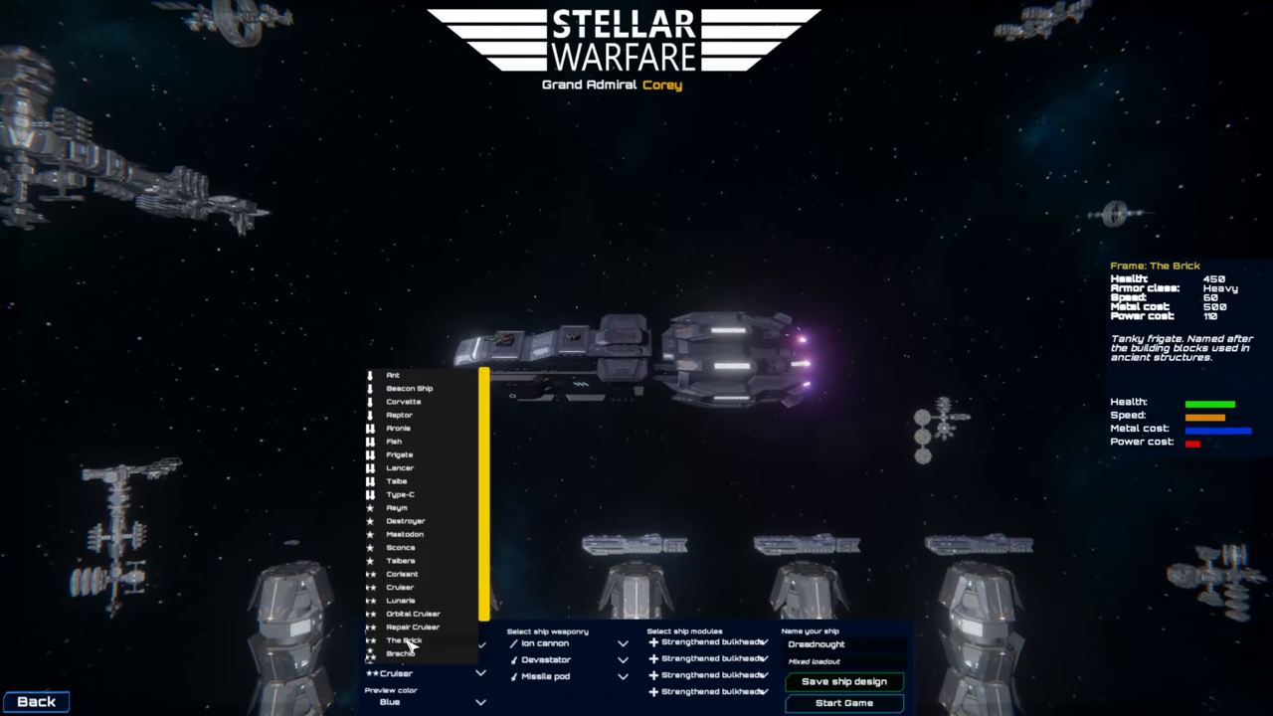
left_click(409, 615)
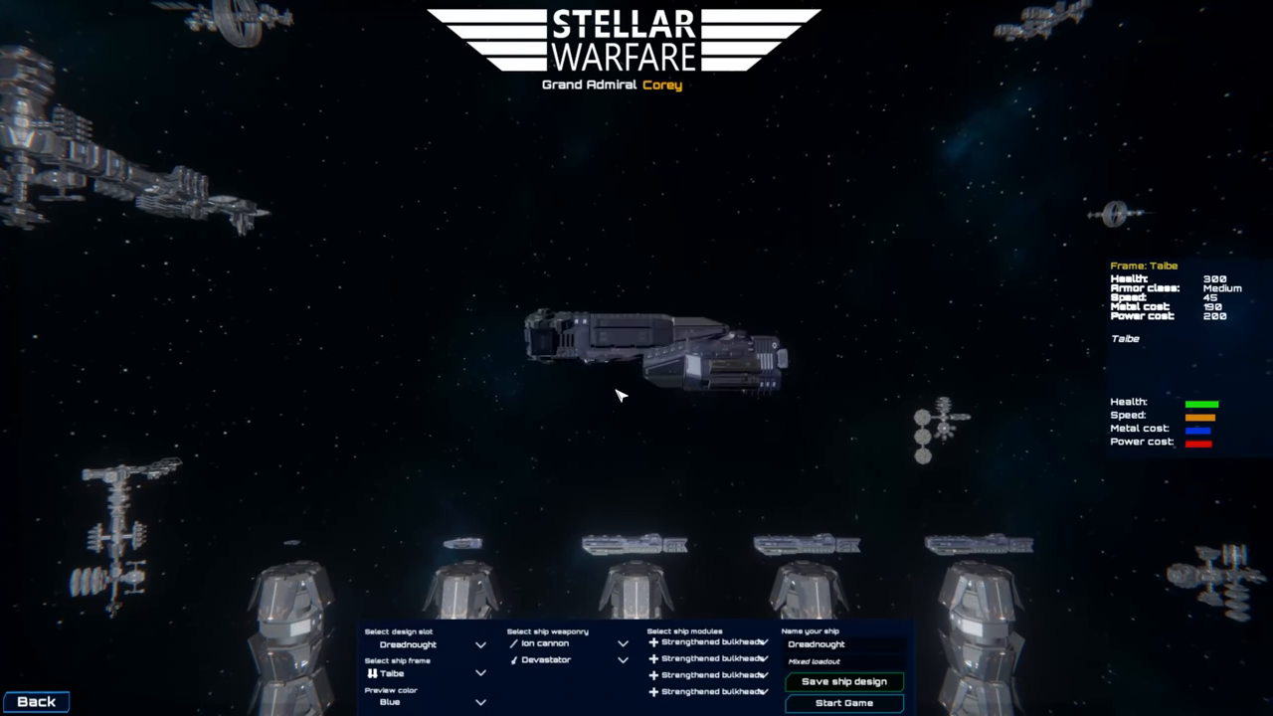
Arm the dreadnought's first weapon slot with a Stationbuster
left_click(620, 643)
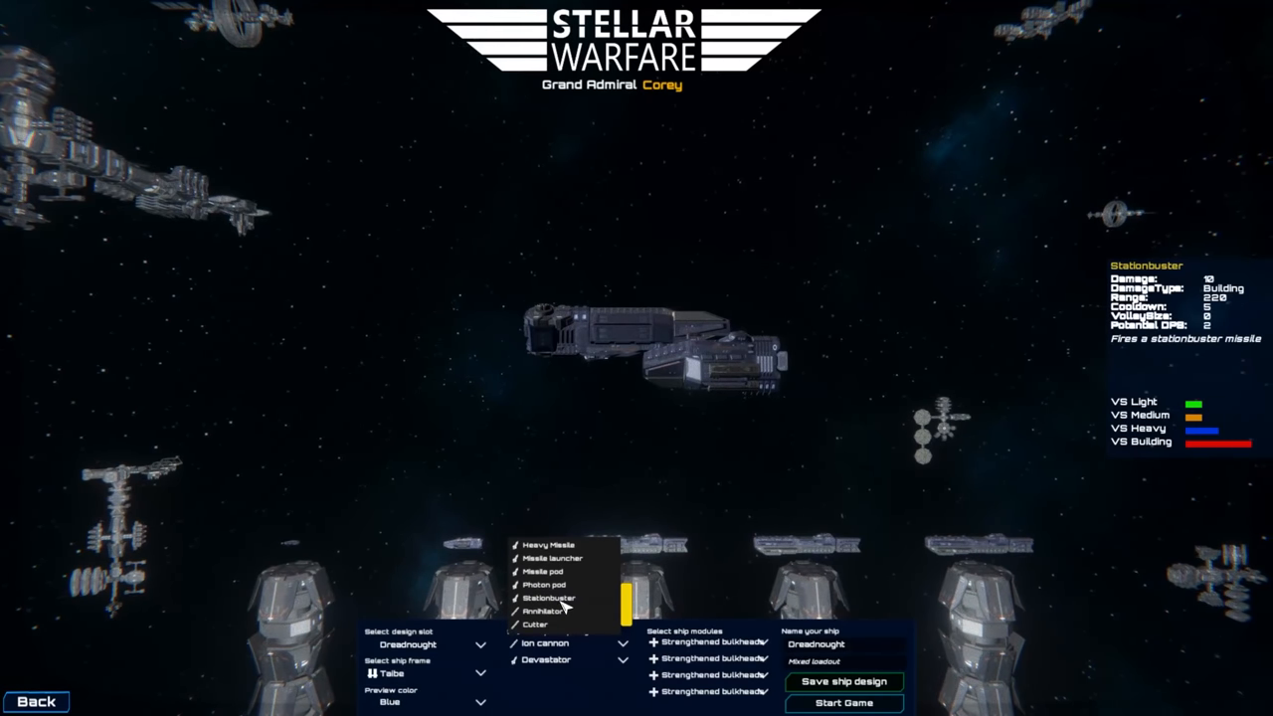
left_click(422, 671)
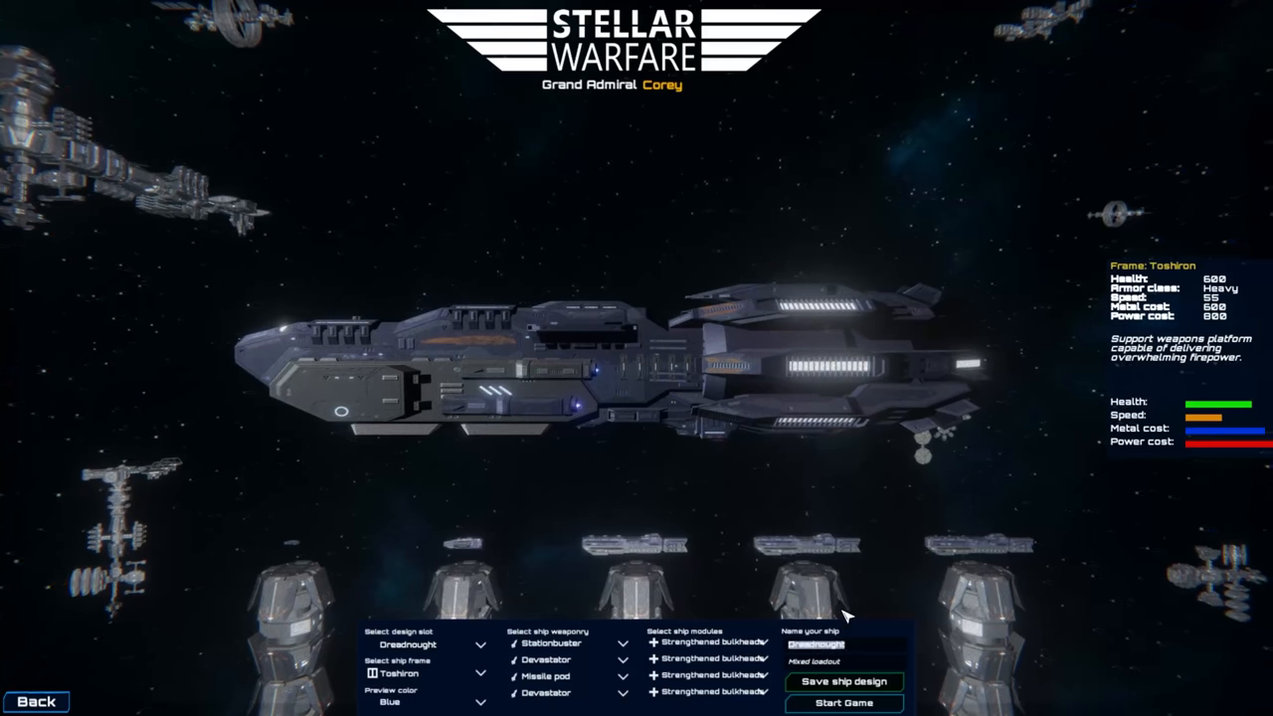
Name the dreadnought 'Big Bad Boy', paint it yellow, and return to the main menu
type("Big Bad Boy")
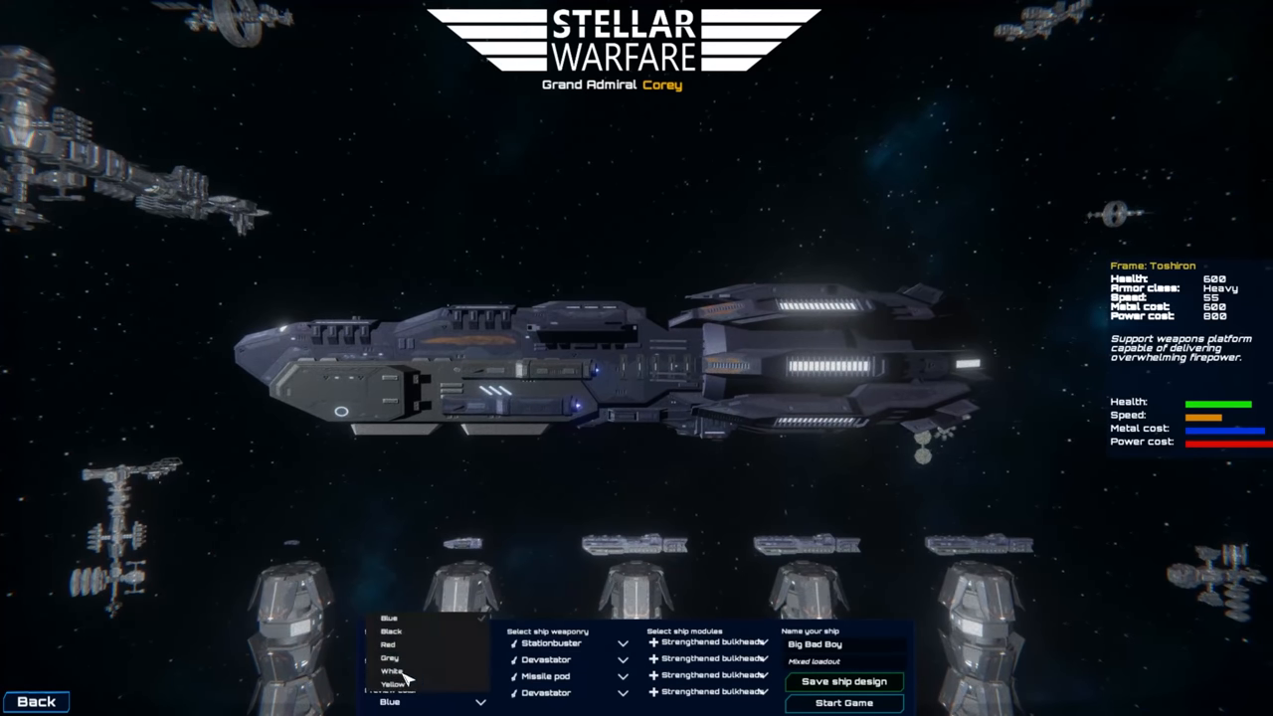
left_click(390, 682)
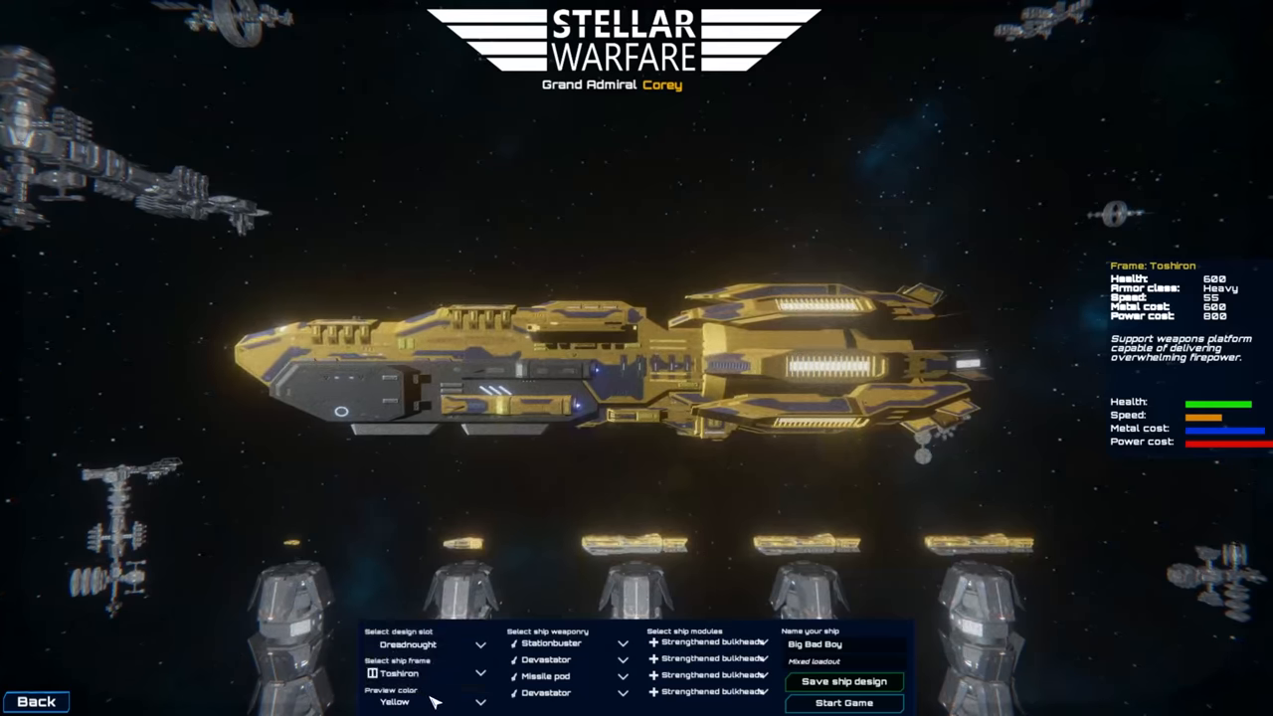
left_click(844, 703)
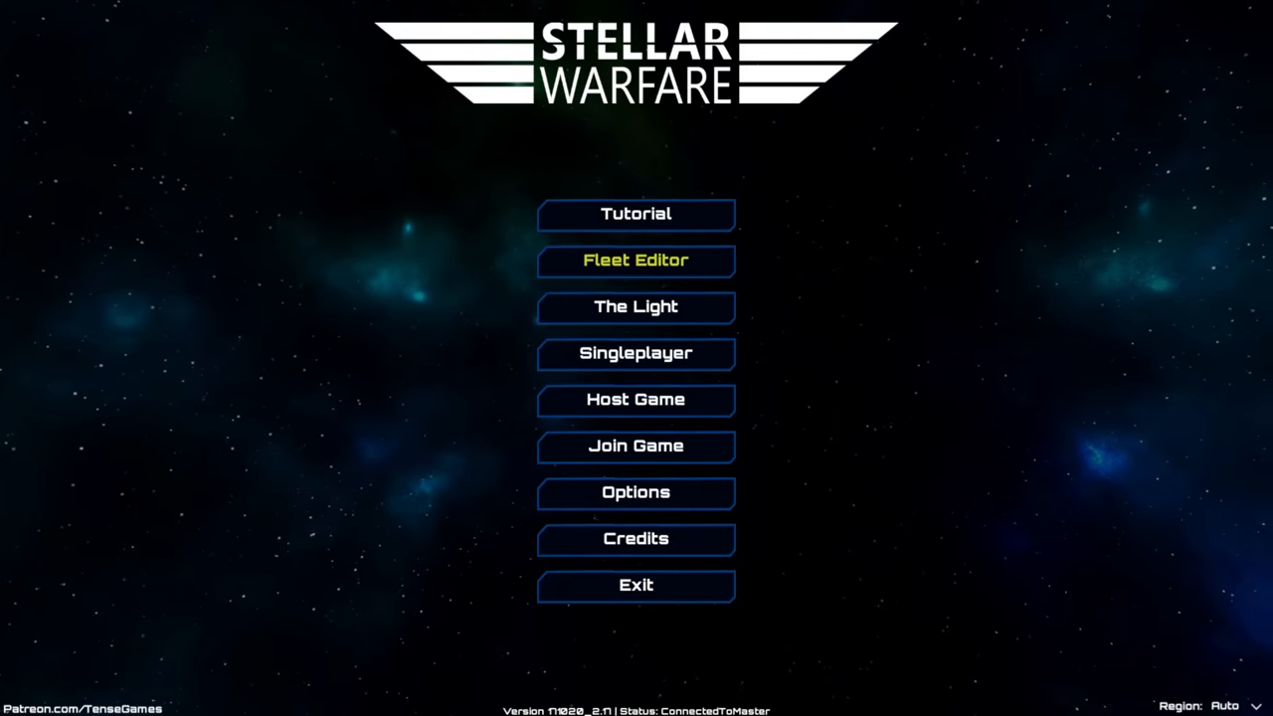
mouse_move(635, 363)
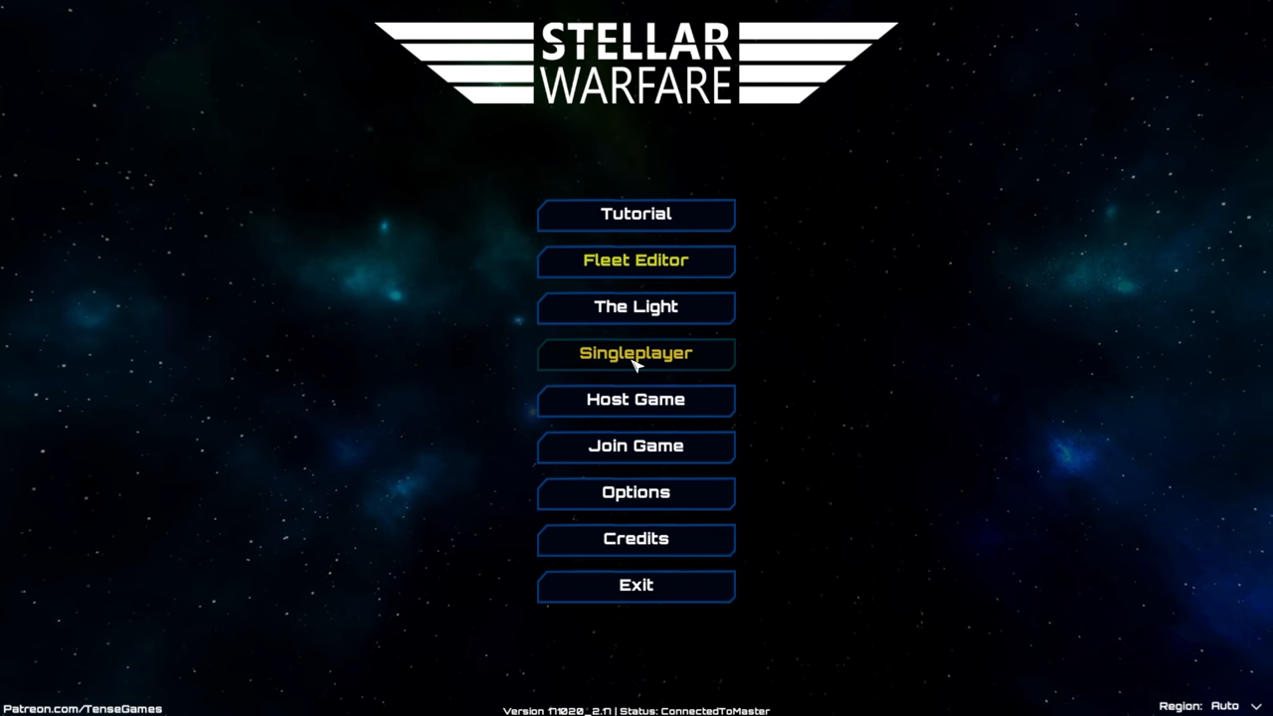
mouse_move(607, 382)
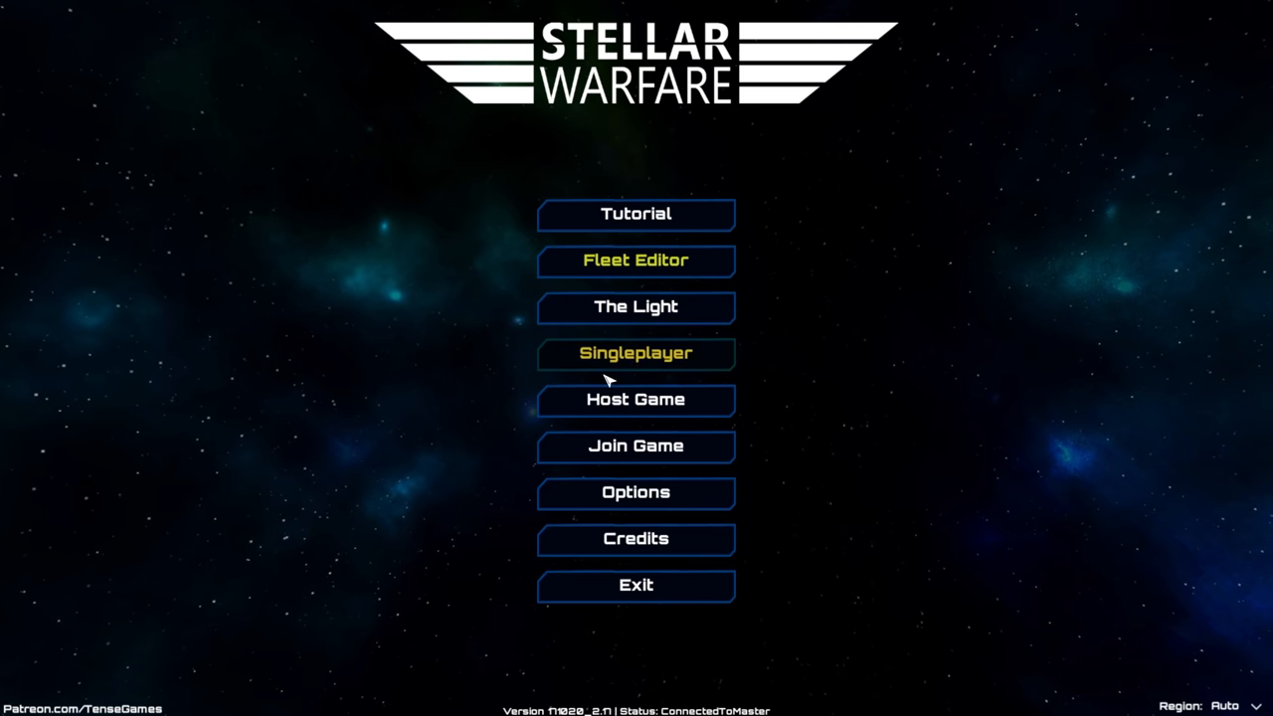
Launch a singleplayer Imminent attack mission at difficulty 2 and dismiss the controls overview
left_click(634, 353)
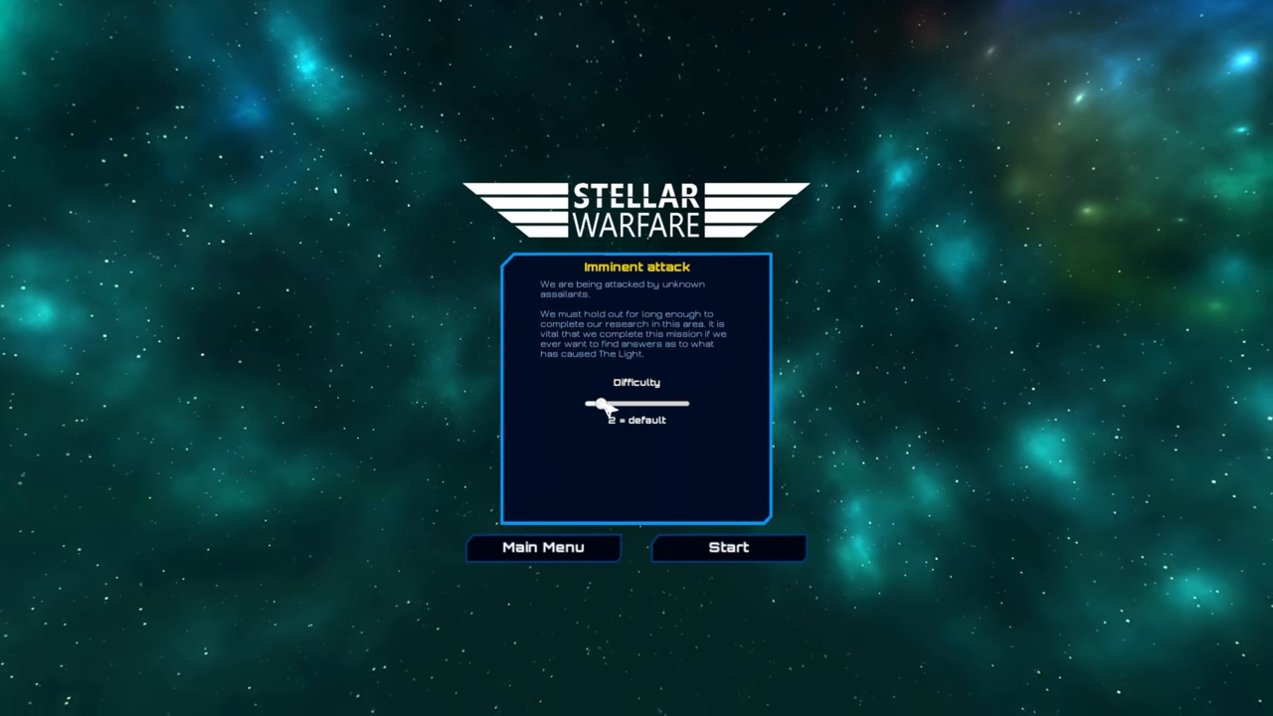
mouse_move(739, 558)
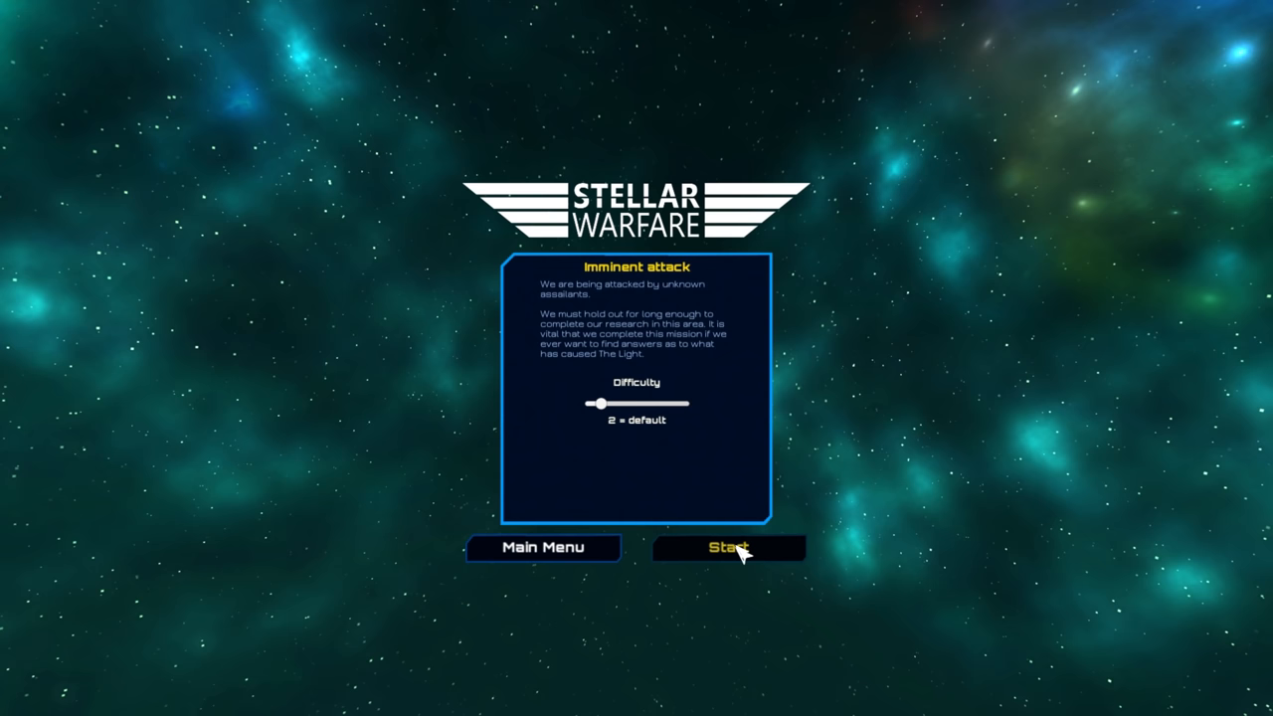
left_click(729, 547)
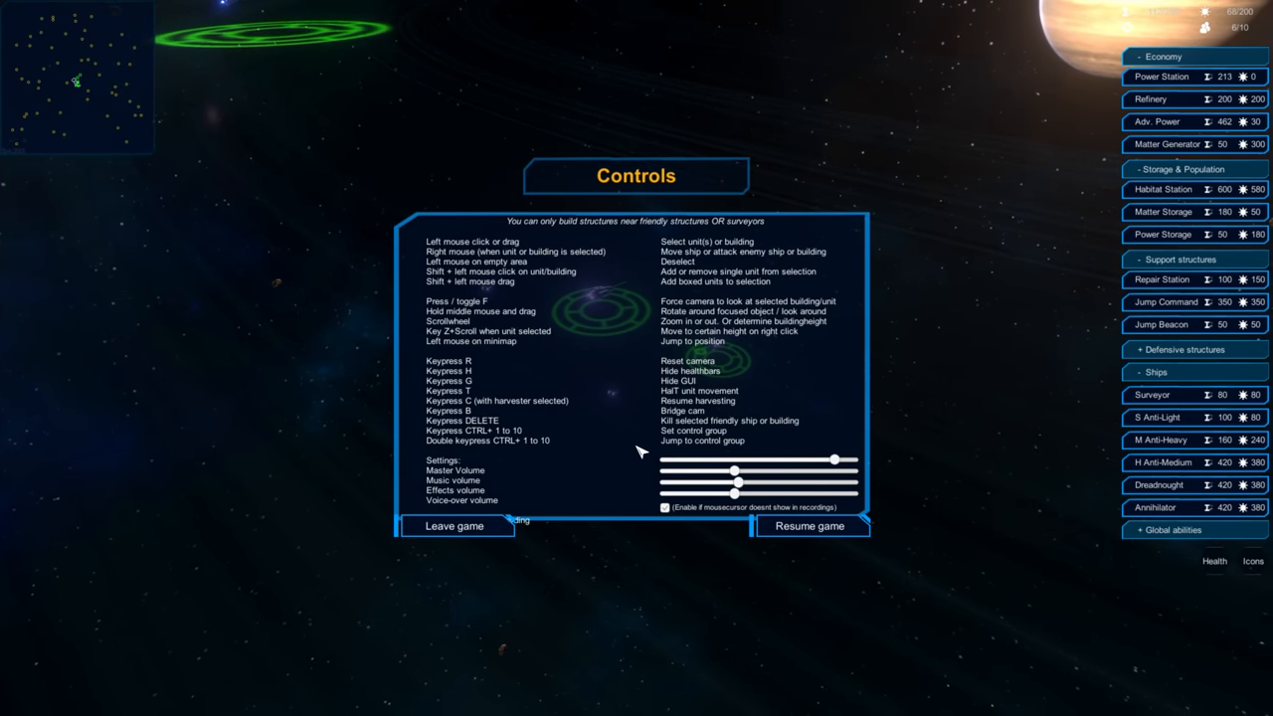
left_click(810, 525)
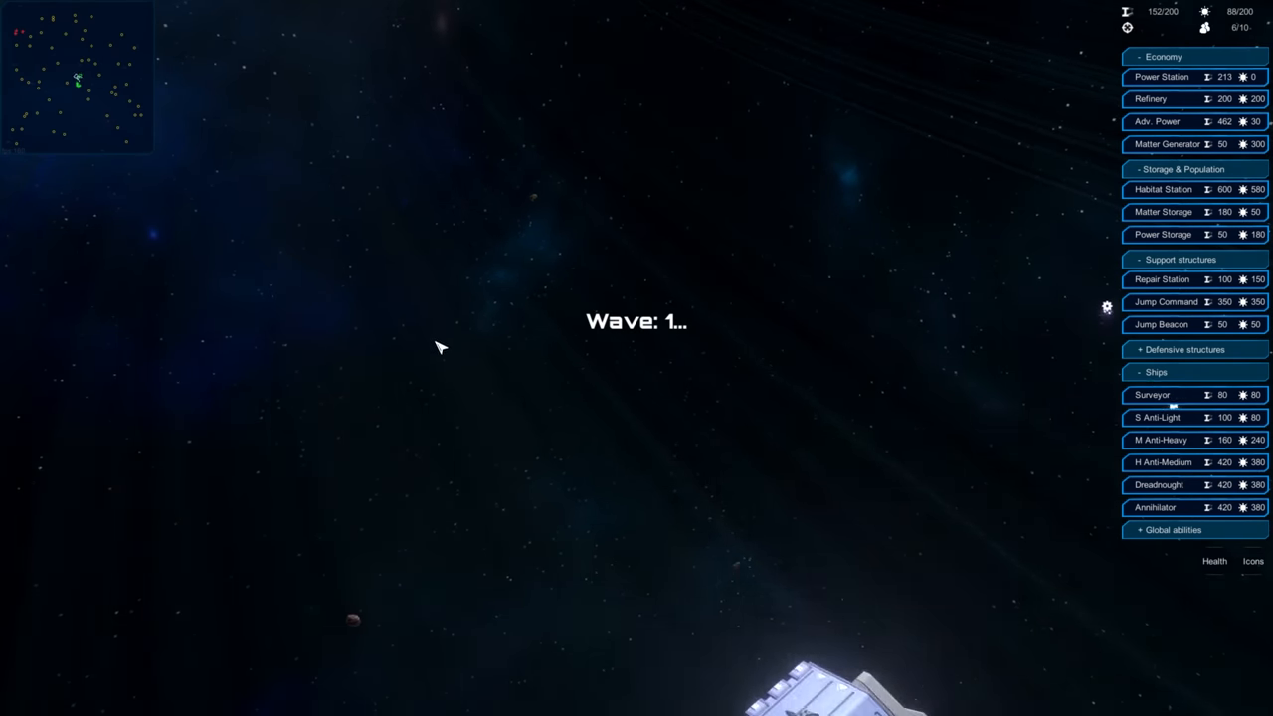
mouse_move(1150, 98)
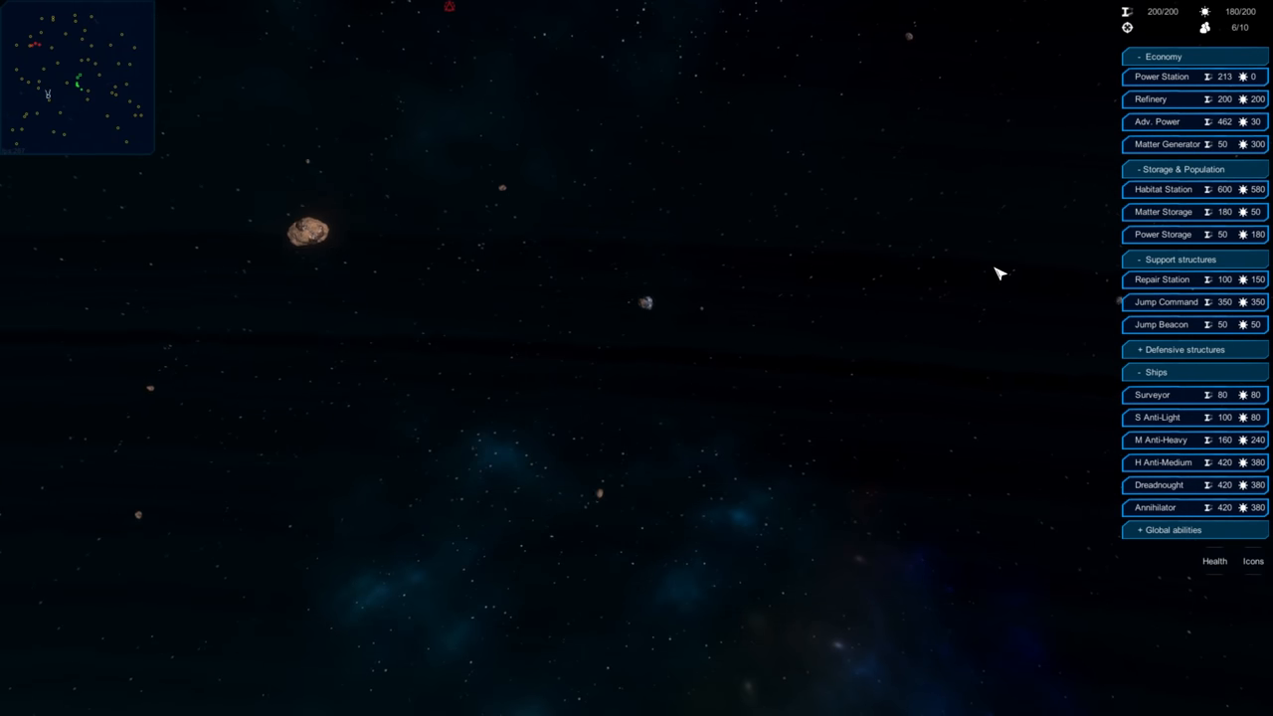
mouse_move(1155, 122)
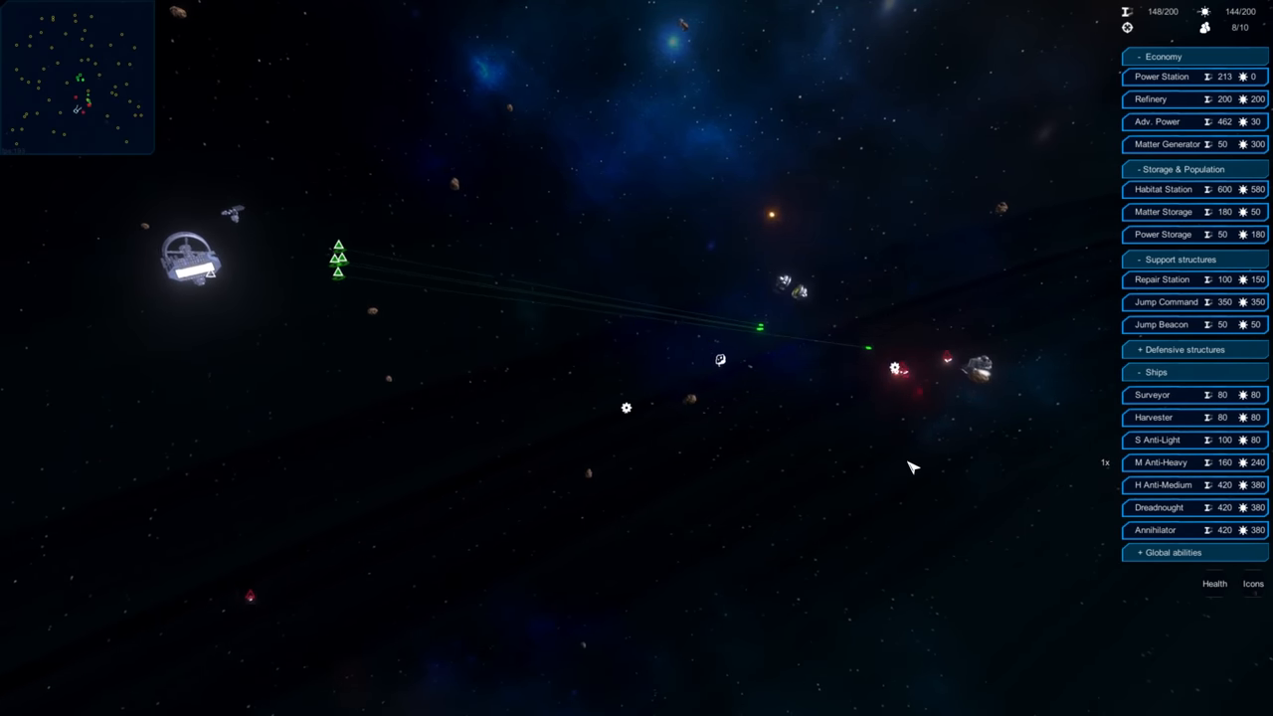
mouse_move(933, 358)
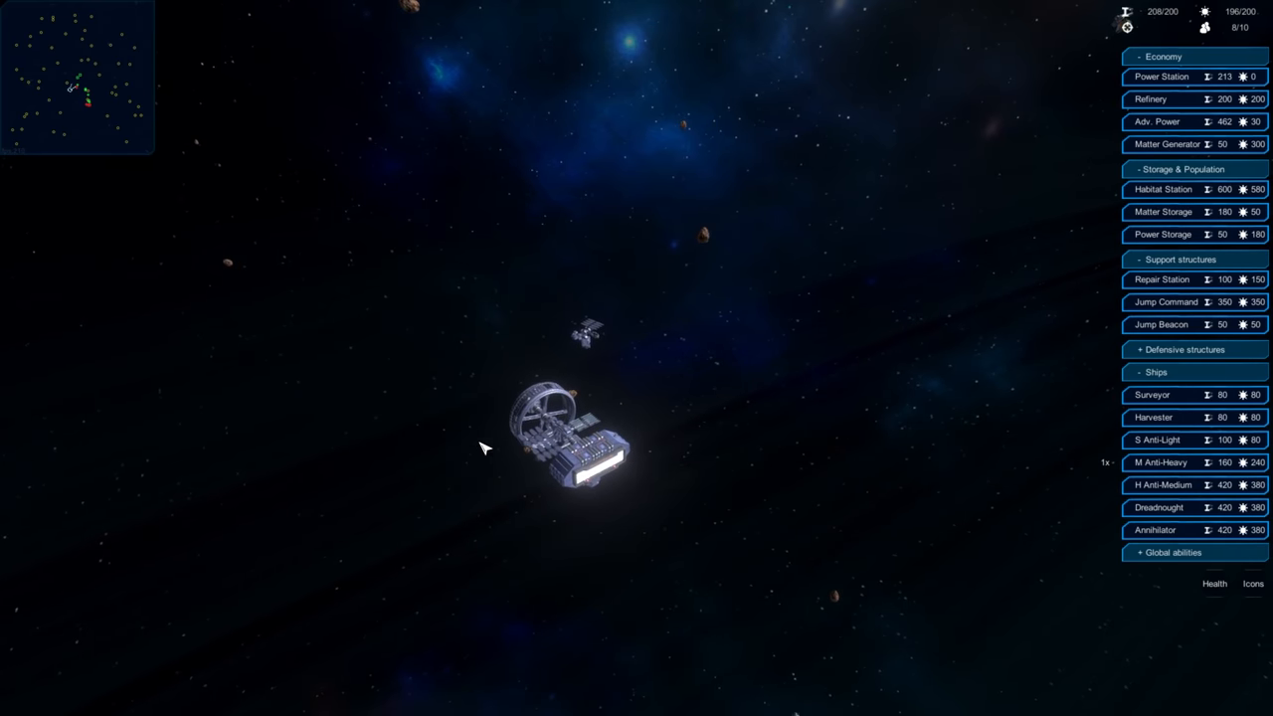
mouse_move(525, 494)
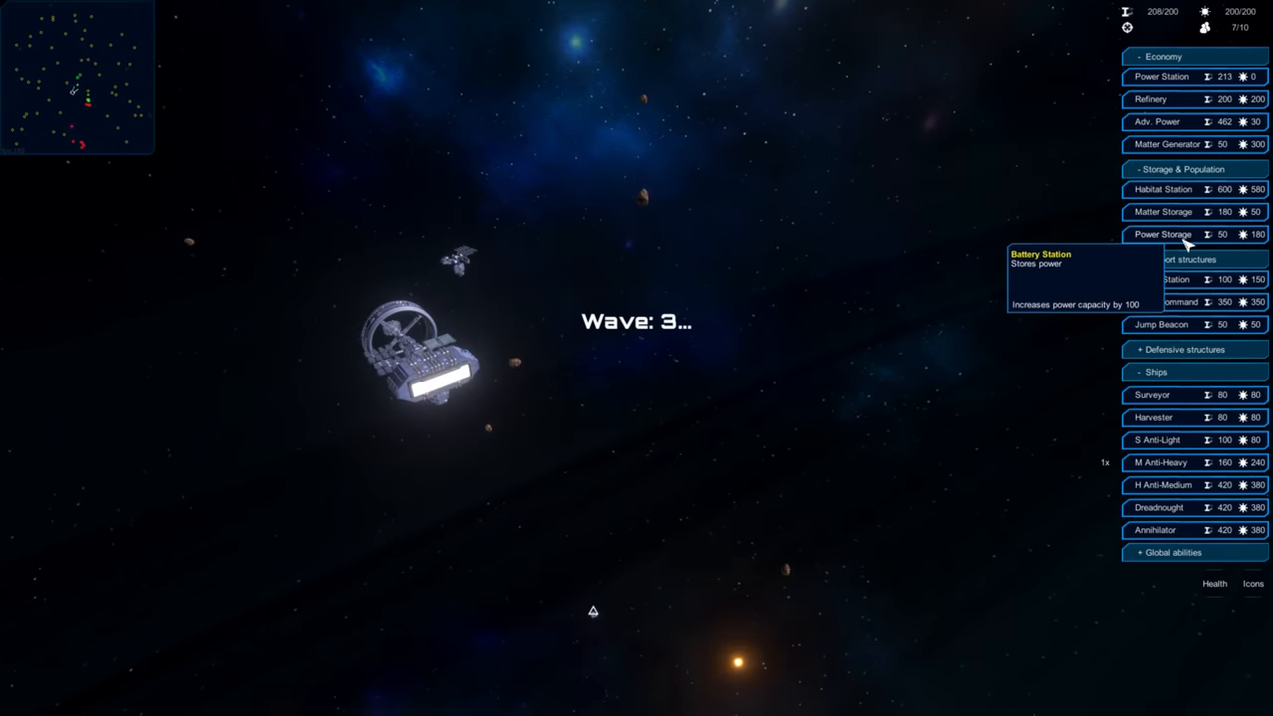
Select a structure entry from the build menu during wave 3
left_click(1161, 234)
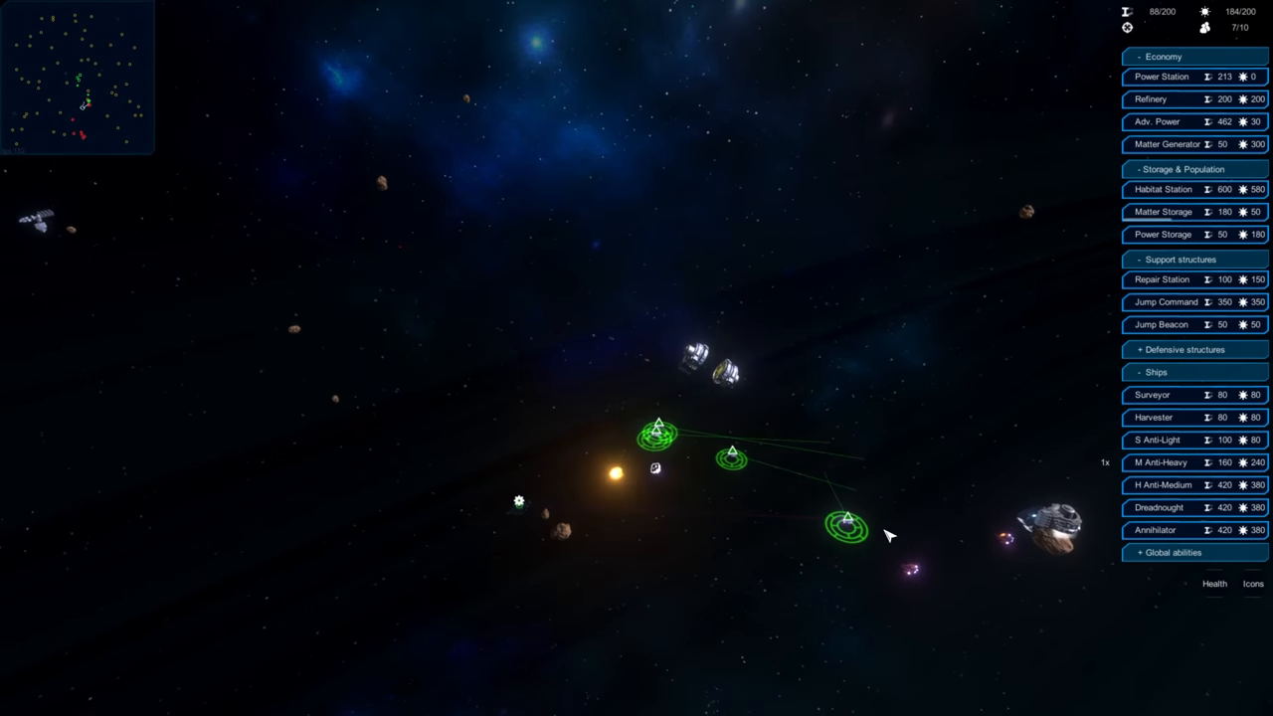
mouse_move(910, 592)
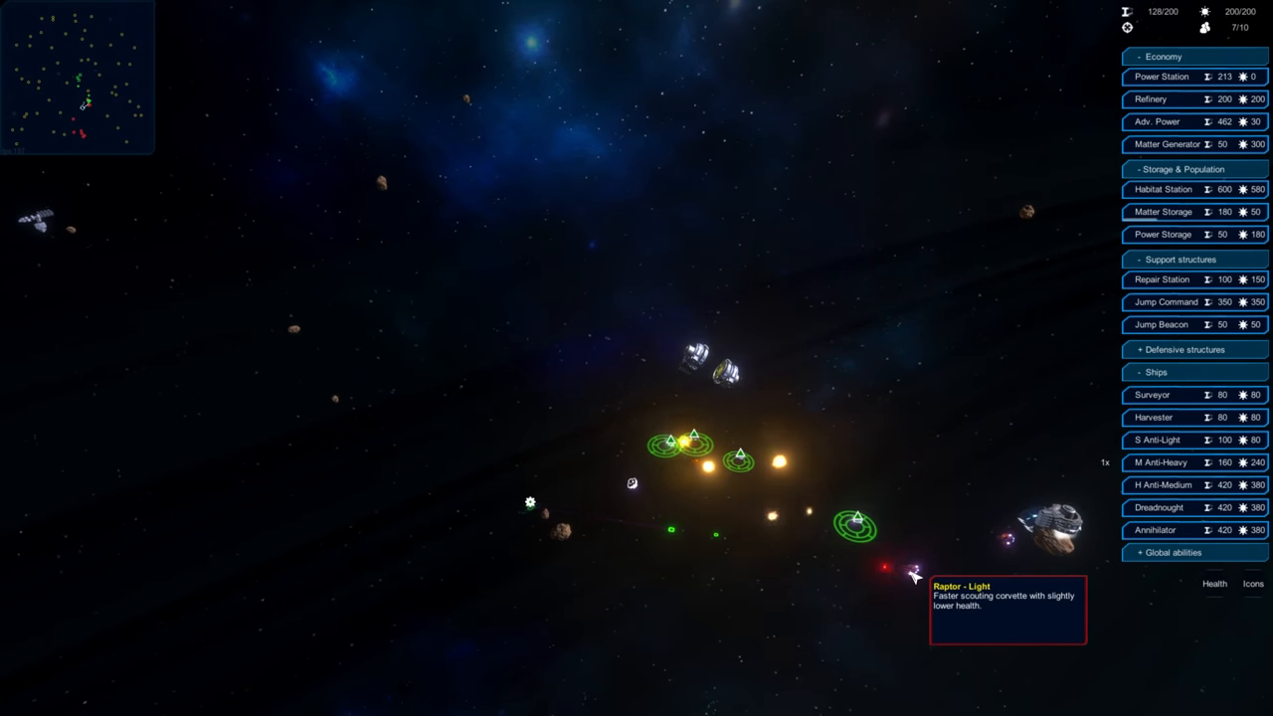